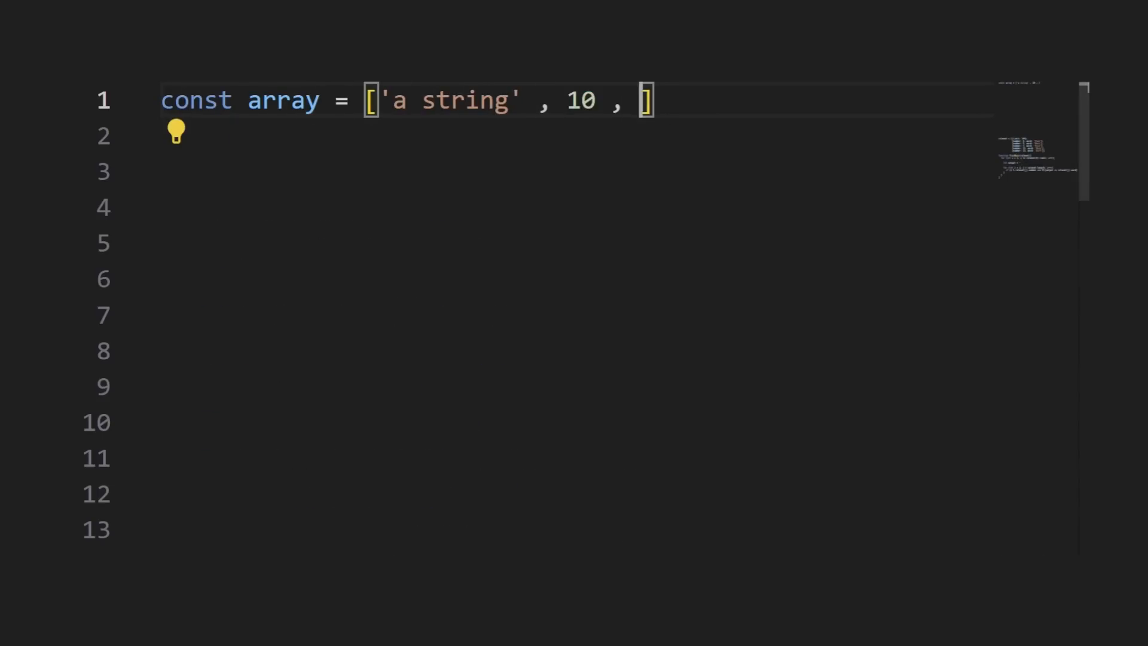
Step: Add 15.9 and an empty object to the mixed array, then type 'key: value'
type("15.9, {}")
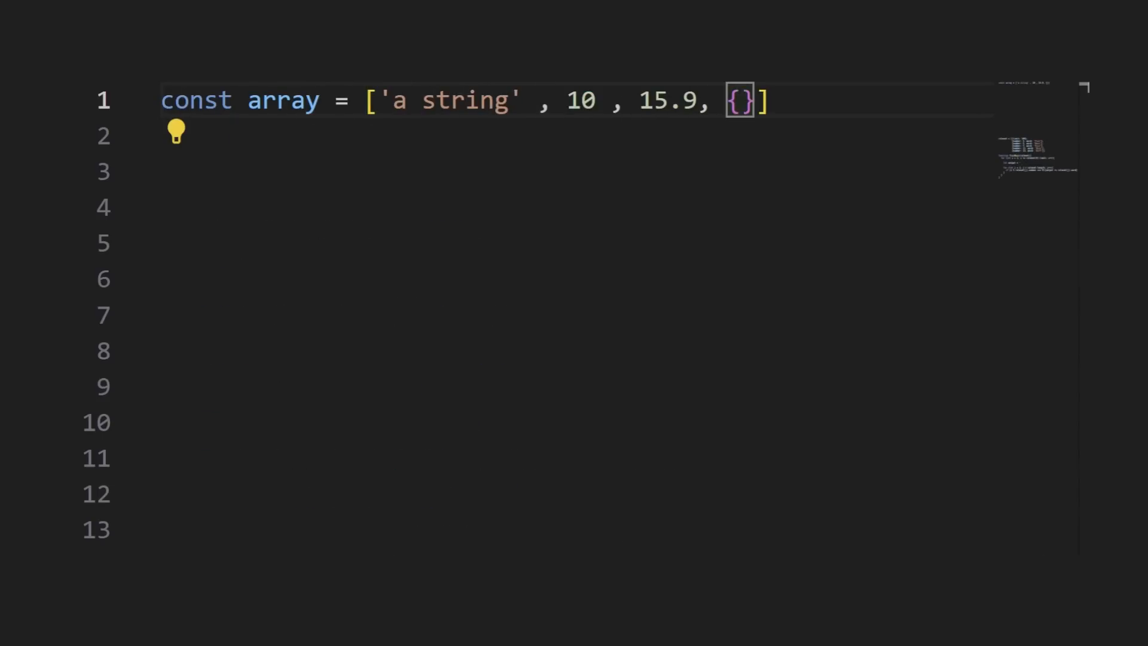
type("key: value")
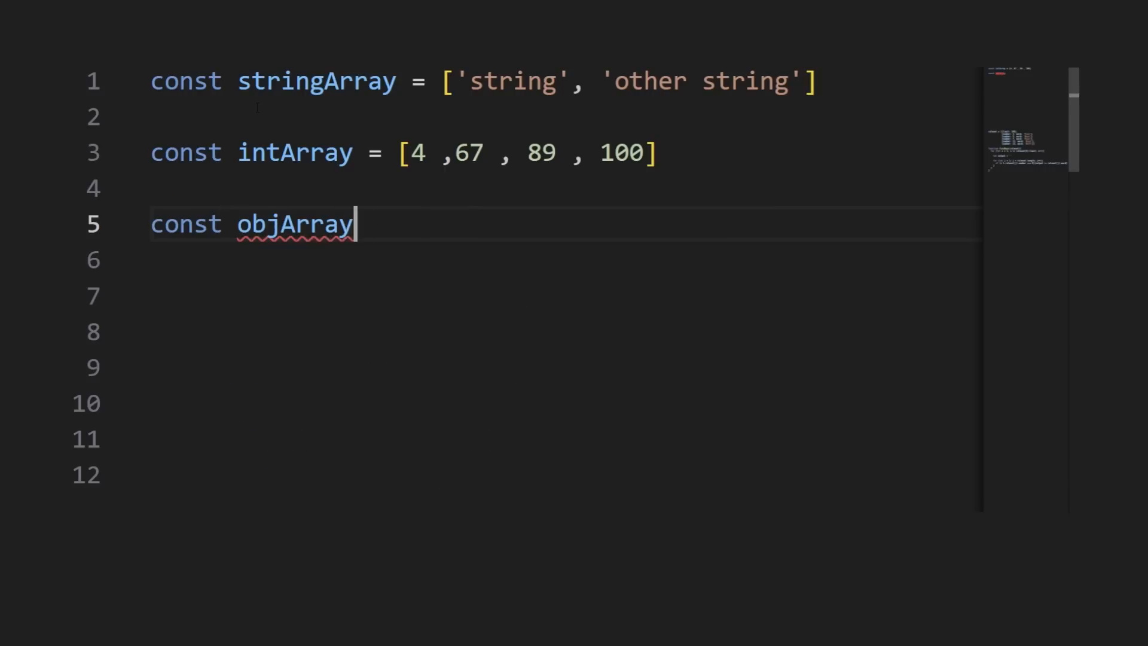
Step: Assign objArray two objects with key values 'value' and 'other value'
type("= [{key: 'value'}, {key: 'other value'}]")
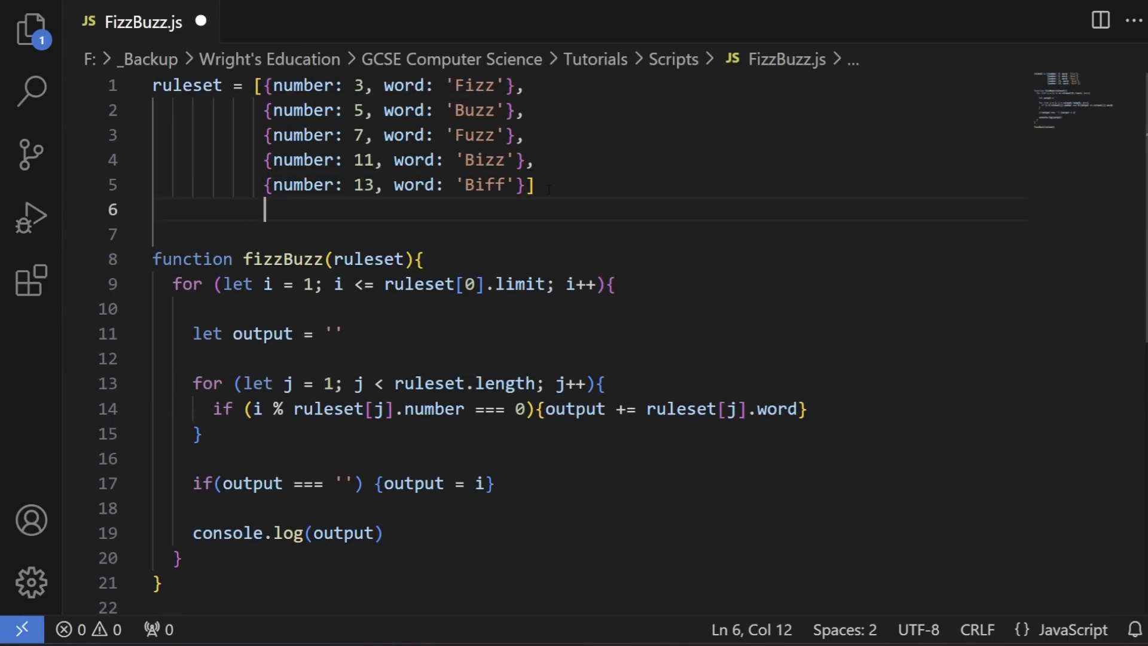
Step: Declare a separate limit constant set to 100
type("limit = 100")
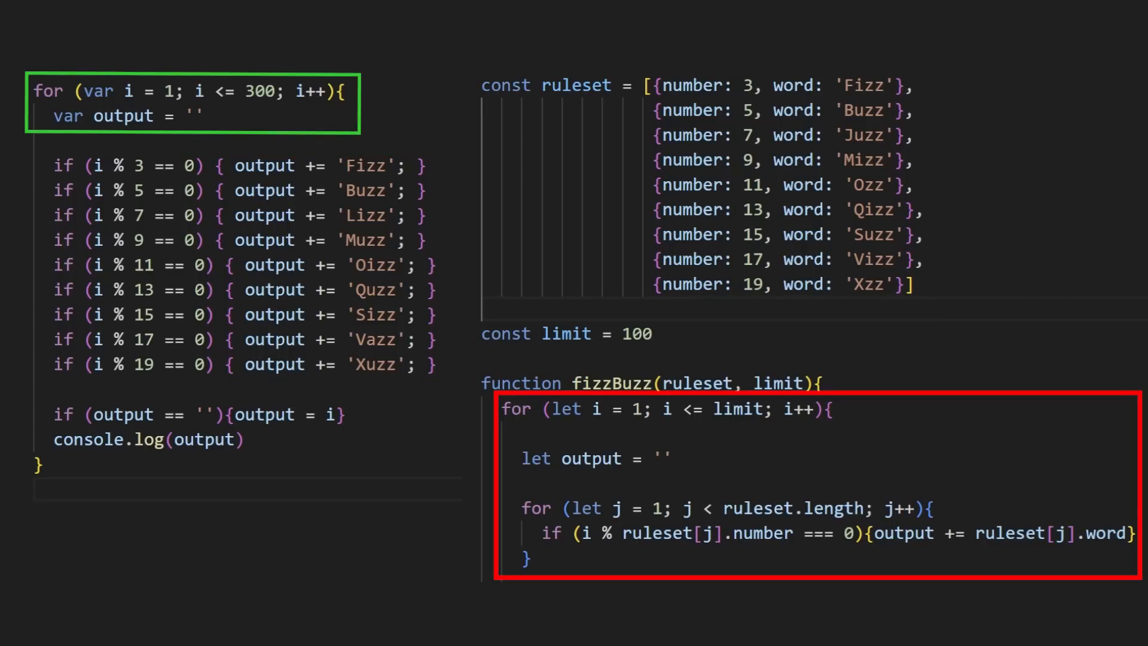
Step: Add a performance.now() startTime constant and a console.log beginning with `Full`
type("const startTime = performance")
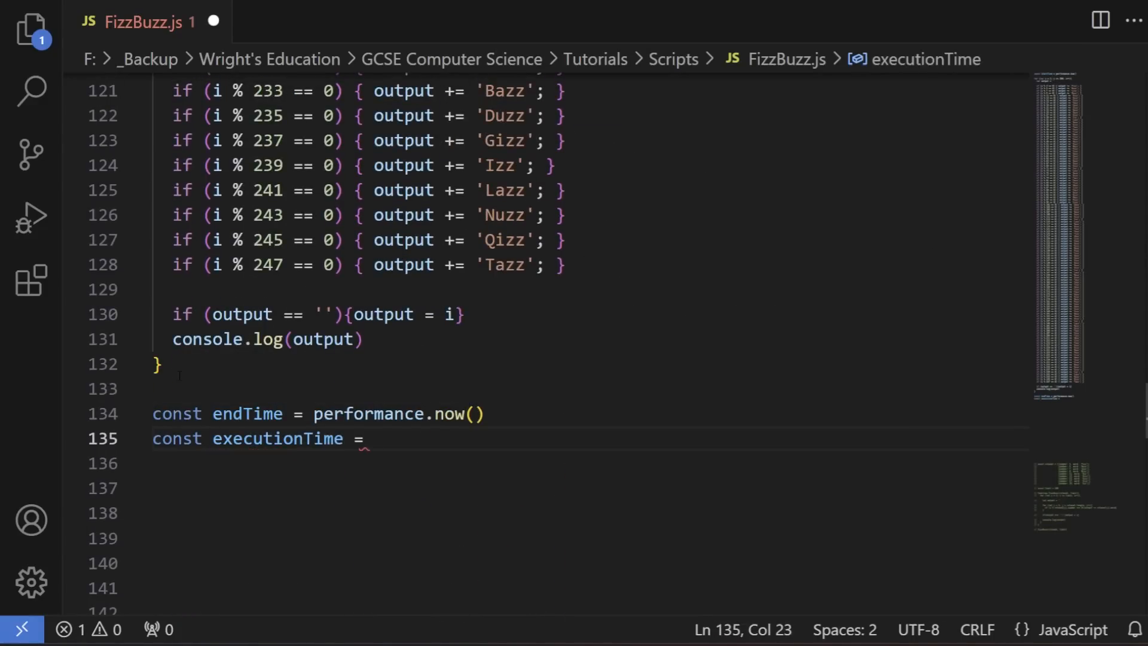
type("console.log(`Full`)")
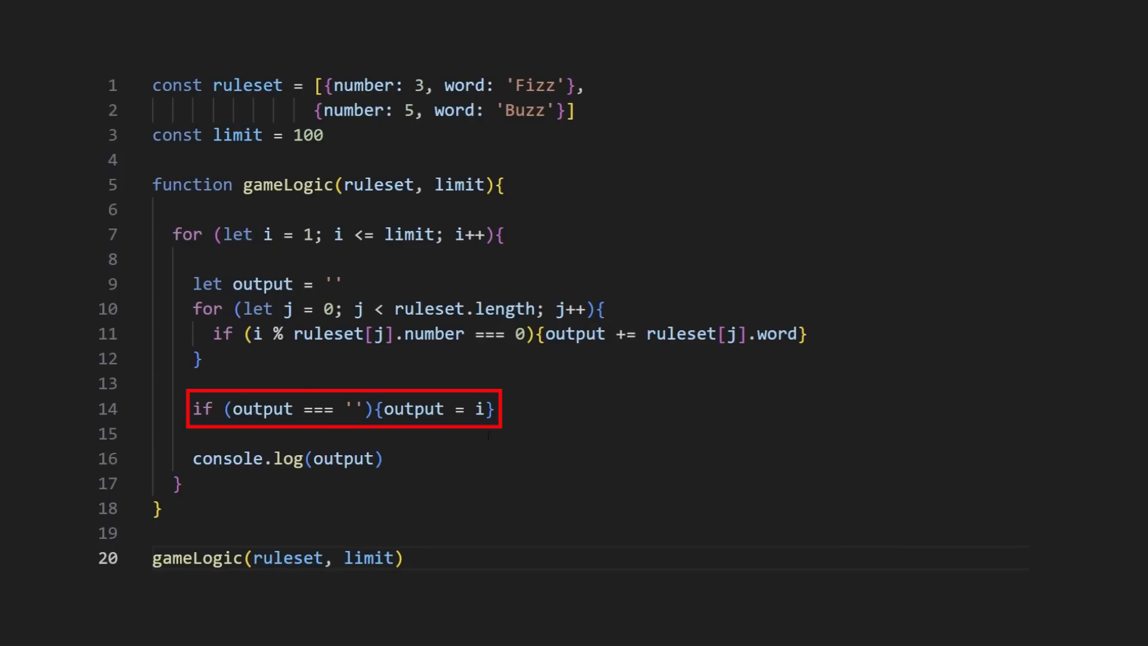
Step: Delete the empty-output if-statement and log output || i instead
key("Delete")
type(" || ")
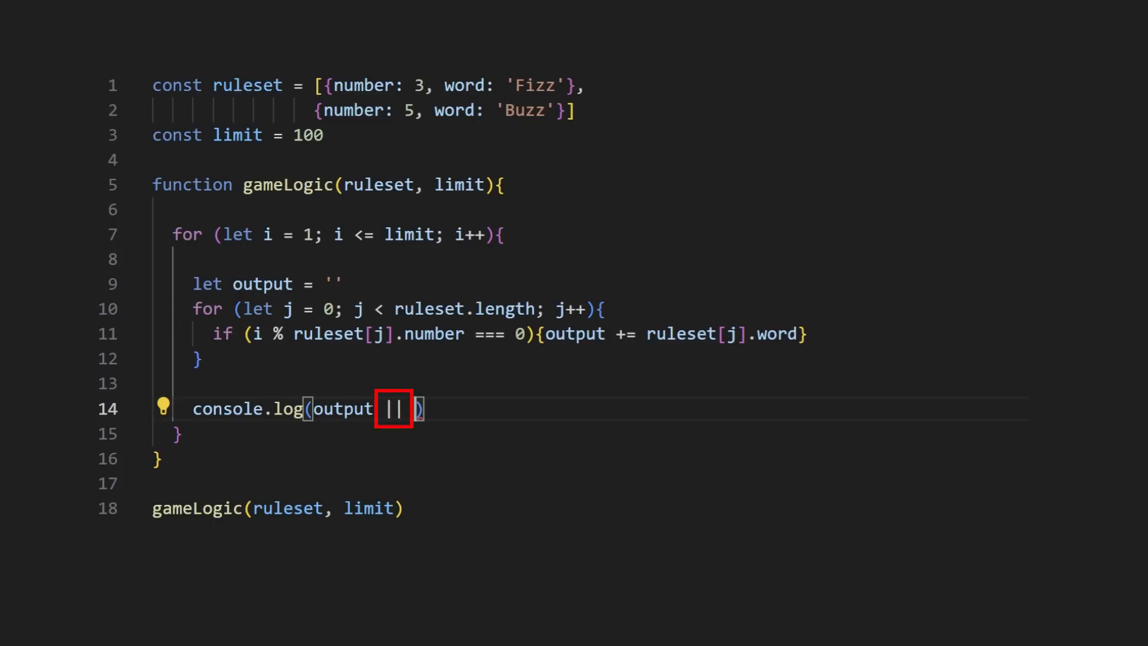
type("i")
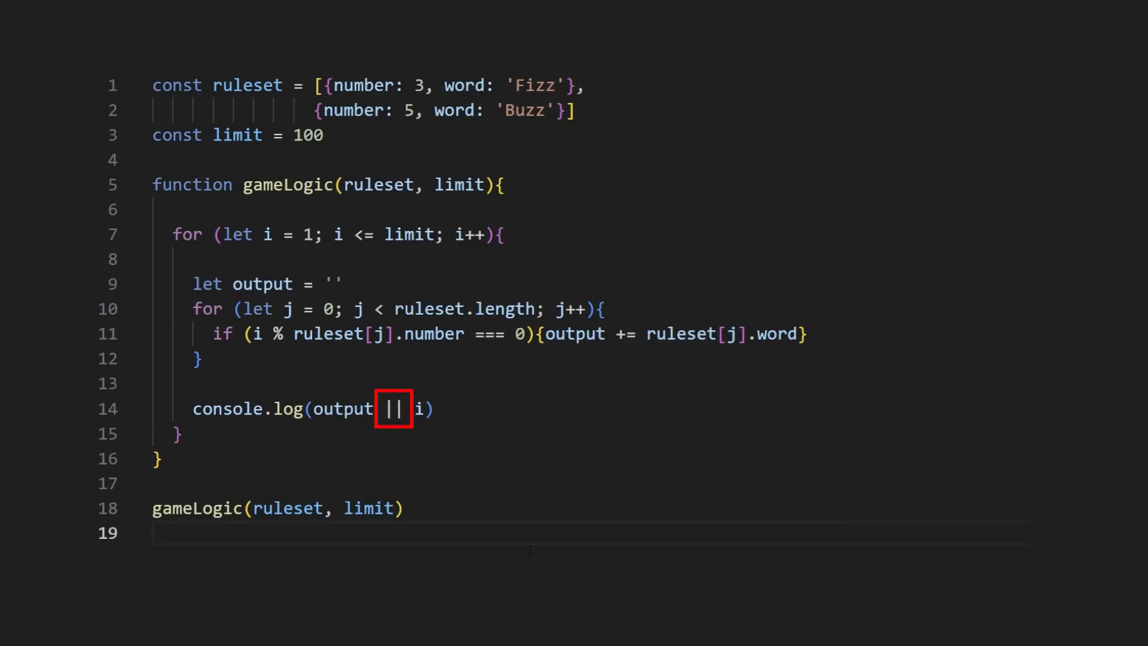